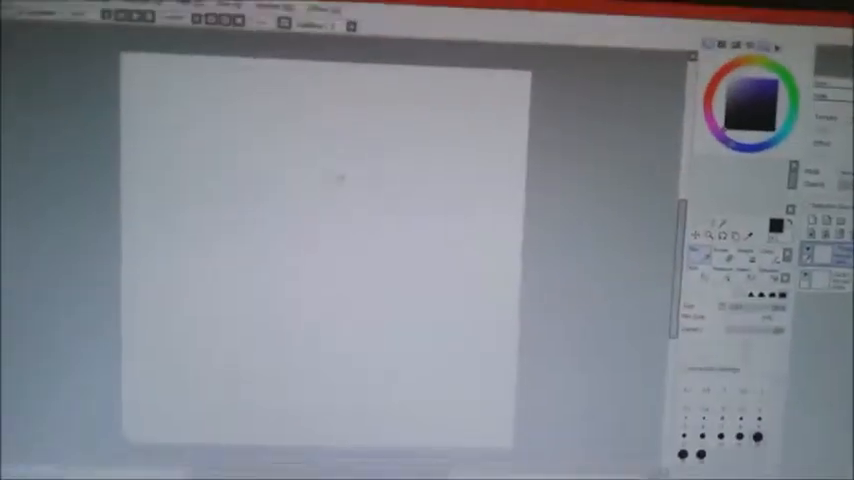
# Drag one thick black freehand looping scribble across the middle of the canvas
pyautogui.moveTo(180, 150); pyautogui.dragTo(400, 350)
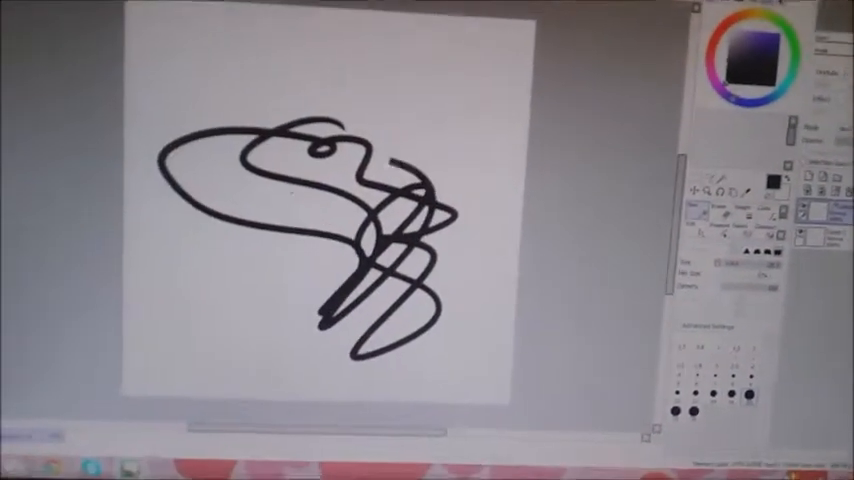